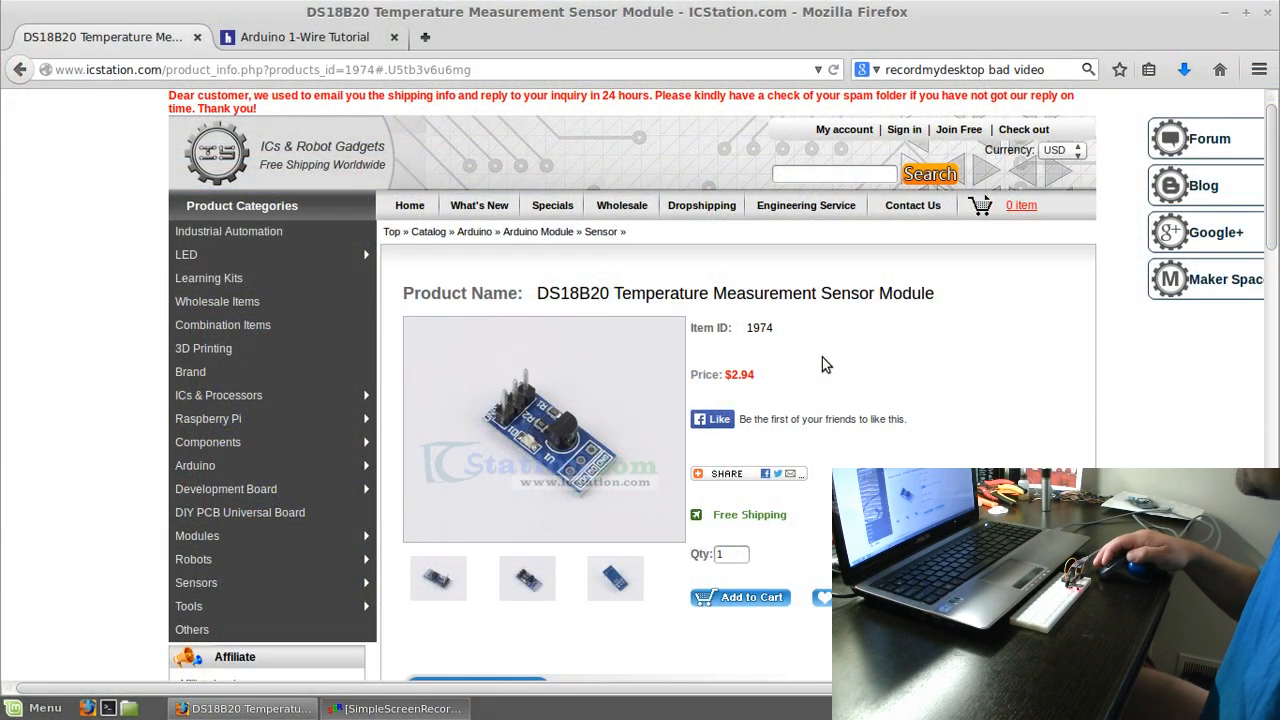
{"action": "mouse_move", "coordinate": [488, 412]}
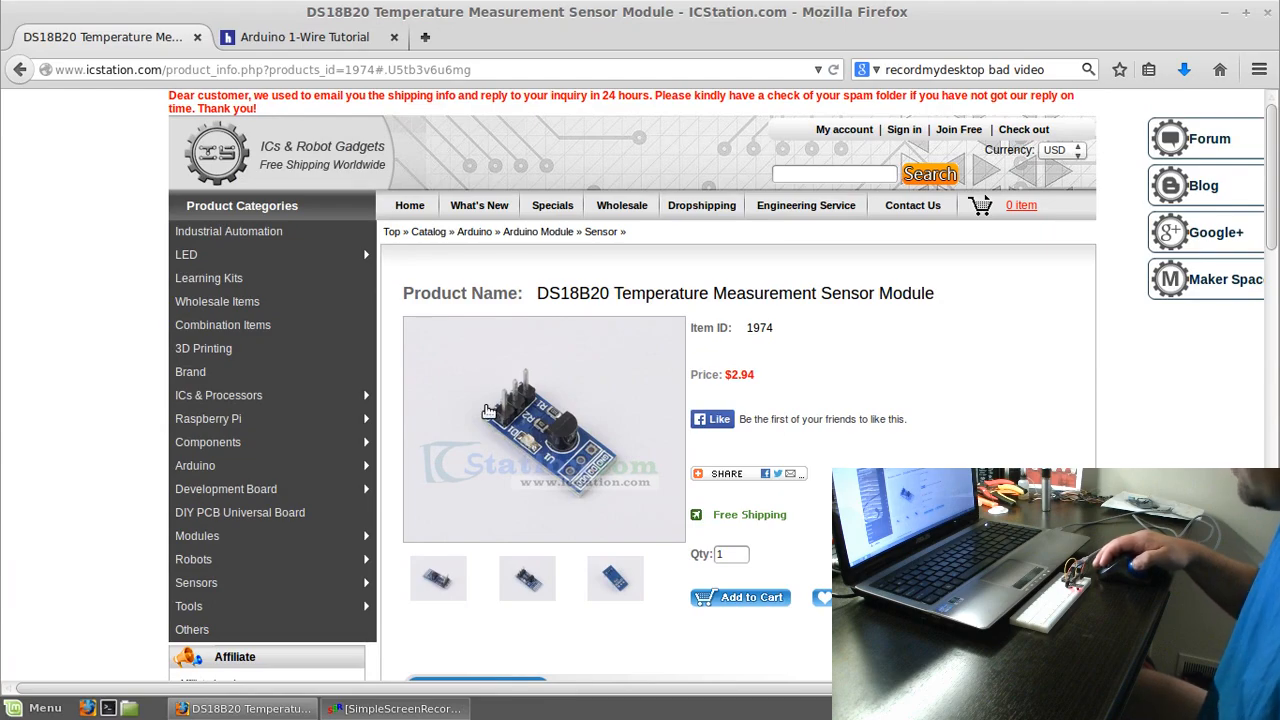
{"action": "mouse_move", "coordinate": [560, 448]}
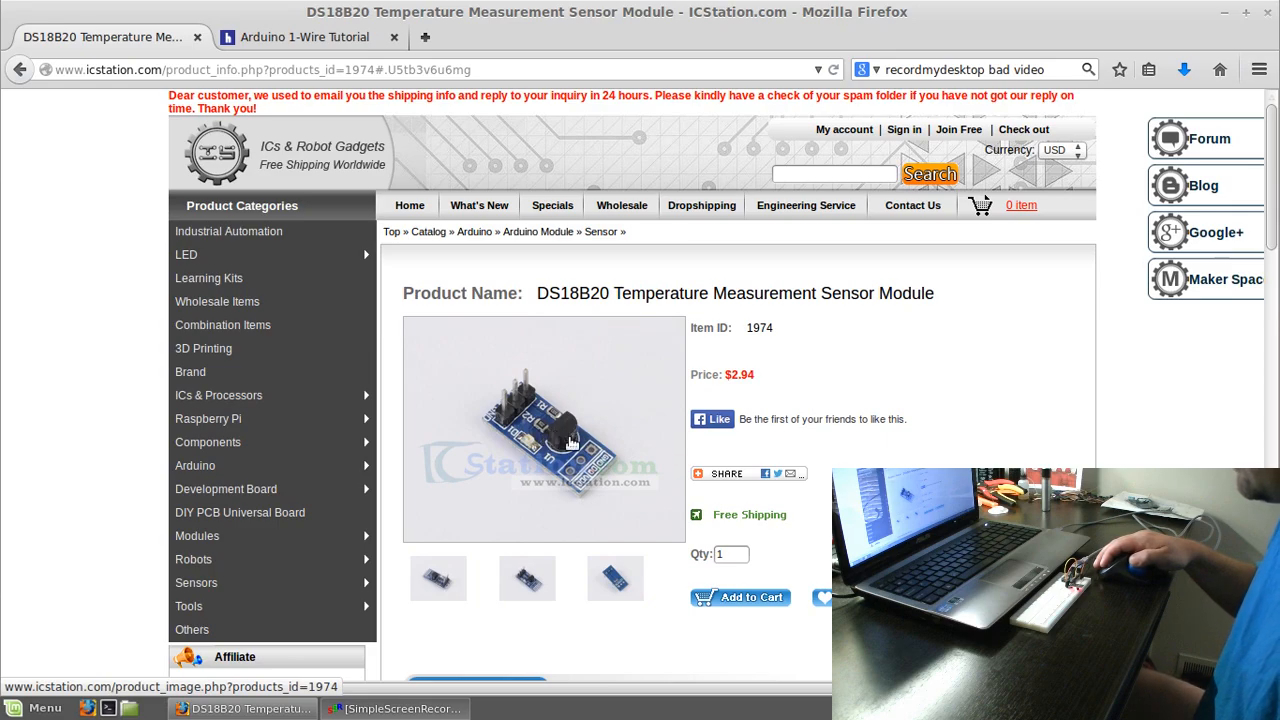
{"action": "mouse_move", "coordinate": [508, 416]}
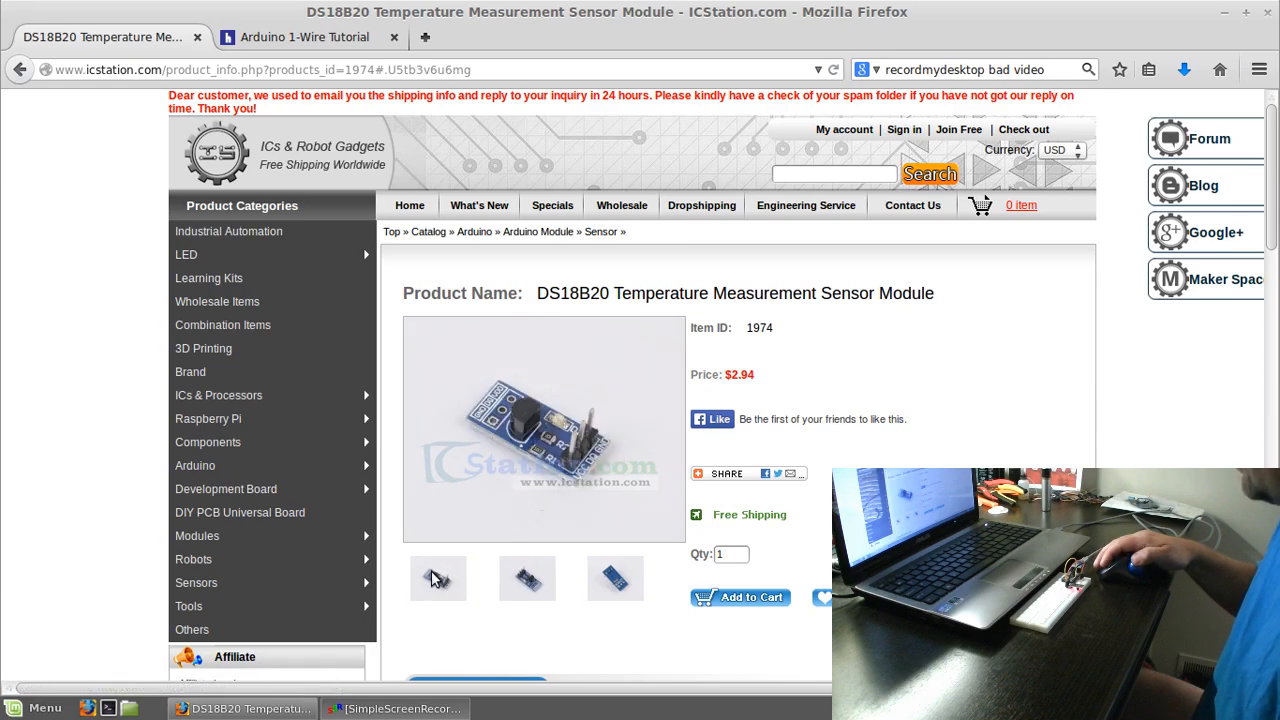
{"action": "mouse_move", "coordinate": [576, 470]}
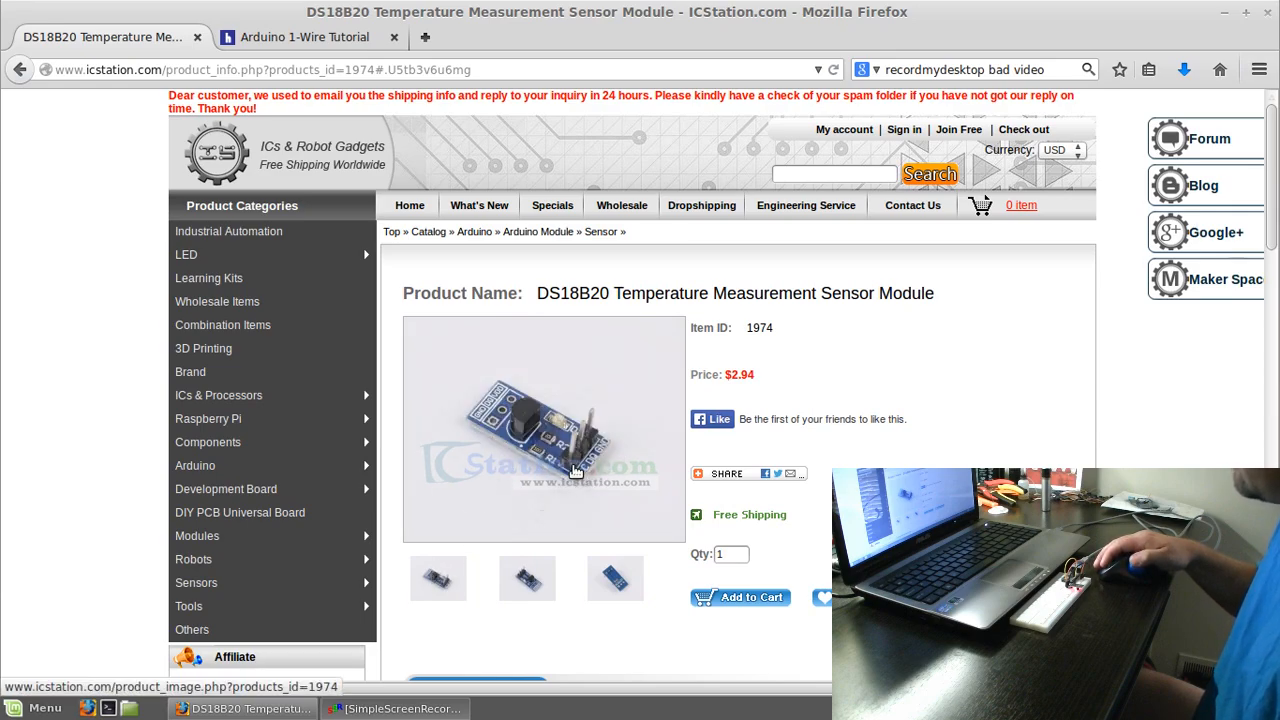
{"action": "mouse_move", "coordinate": [588, 456]}
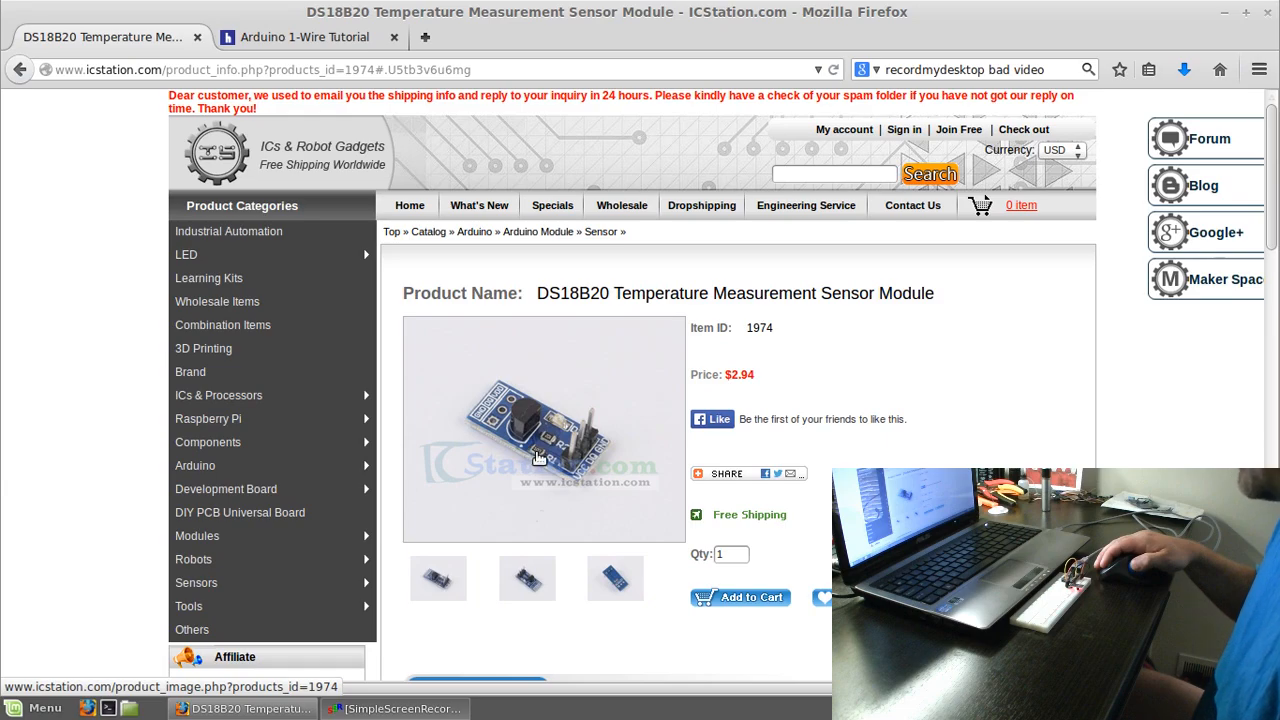
{"action": "mouse_move", "coordinate": [590, 464]}
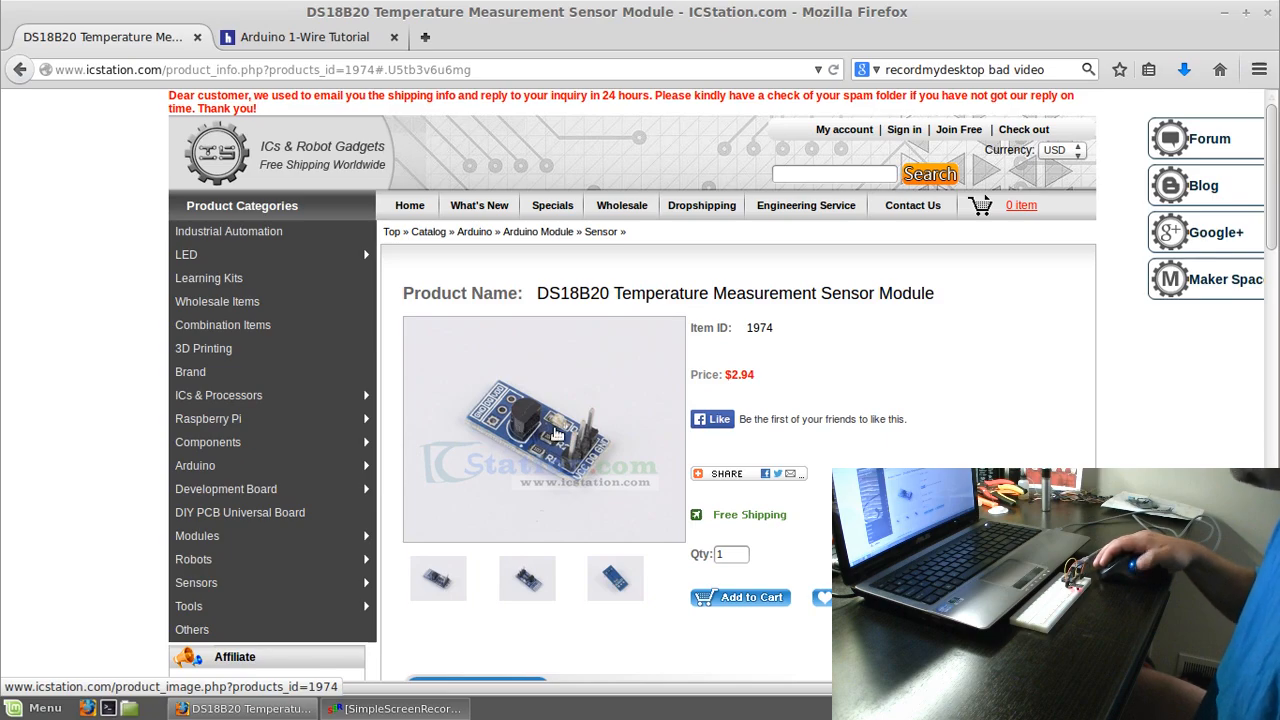
{"action": "mouse_move", "coordinate": [592, 464]}
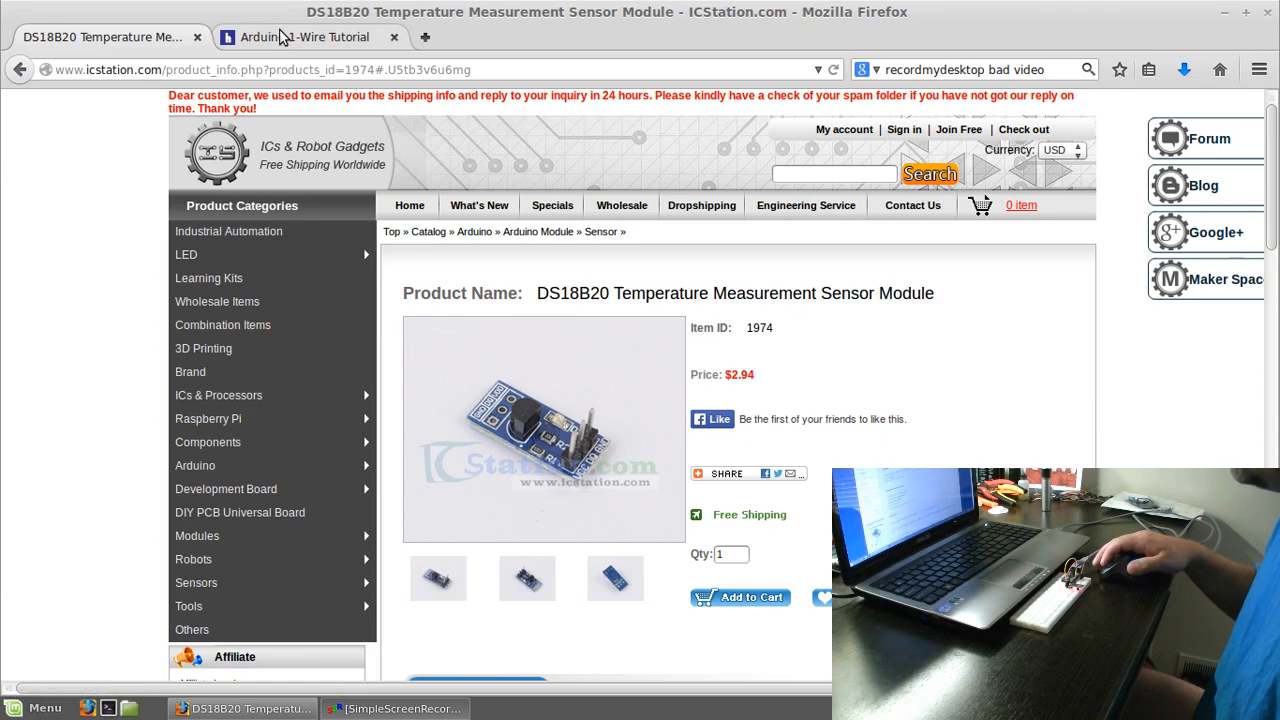
Switch Firefox to the Arduino 1-Wire Tutorial tab showing the library downloads
{"action": "left_click", "coordinate": [300, 36]}
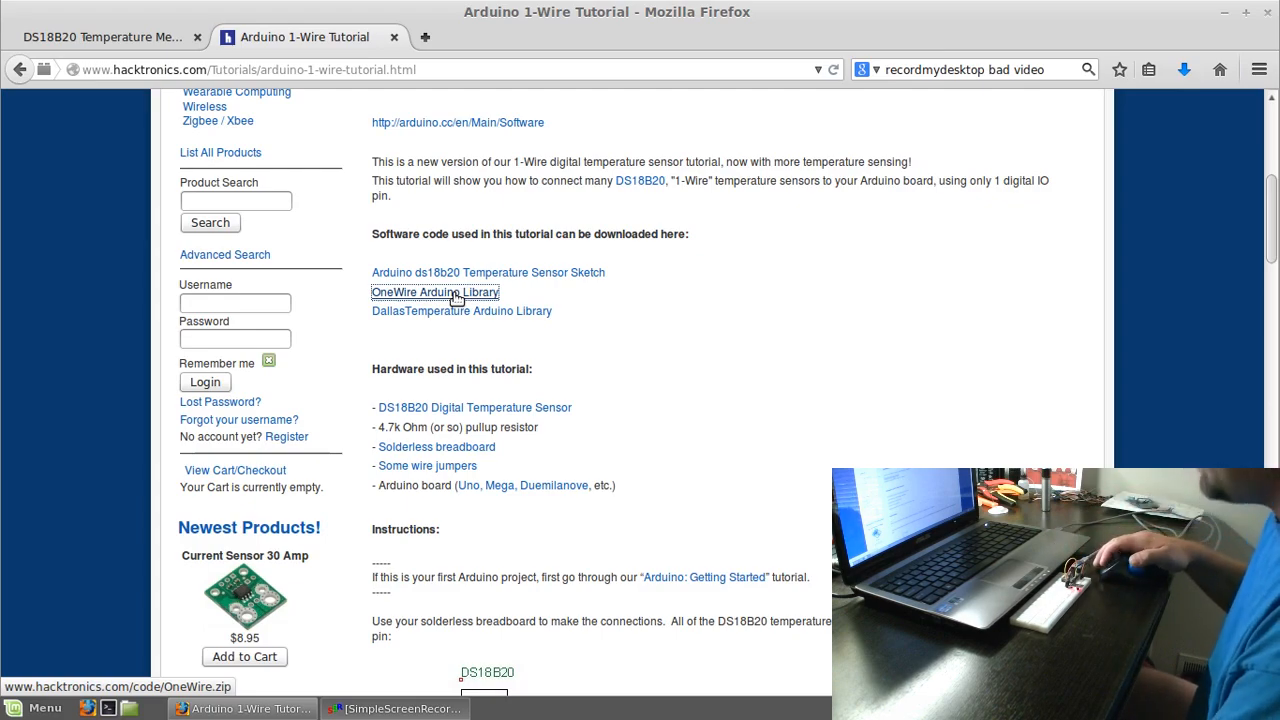
{"action": "mouse_move", "coordinate": [1172, 226]}
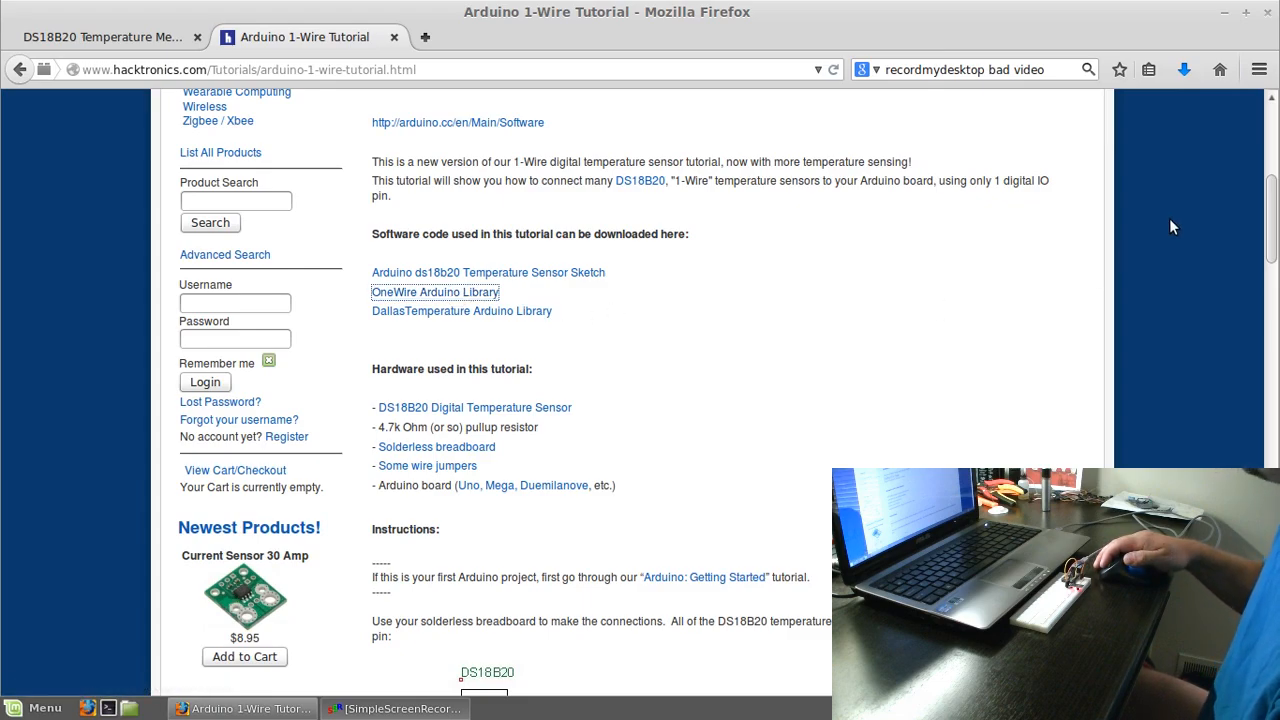
{"action": "mouse_move", "coordinate": [1228, 20]}
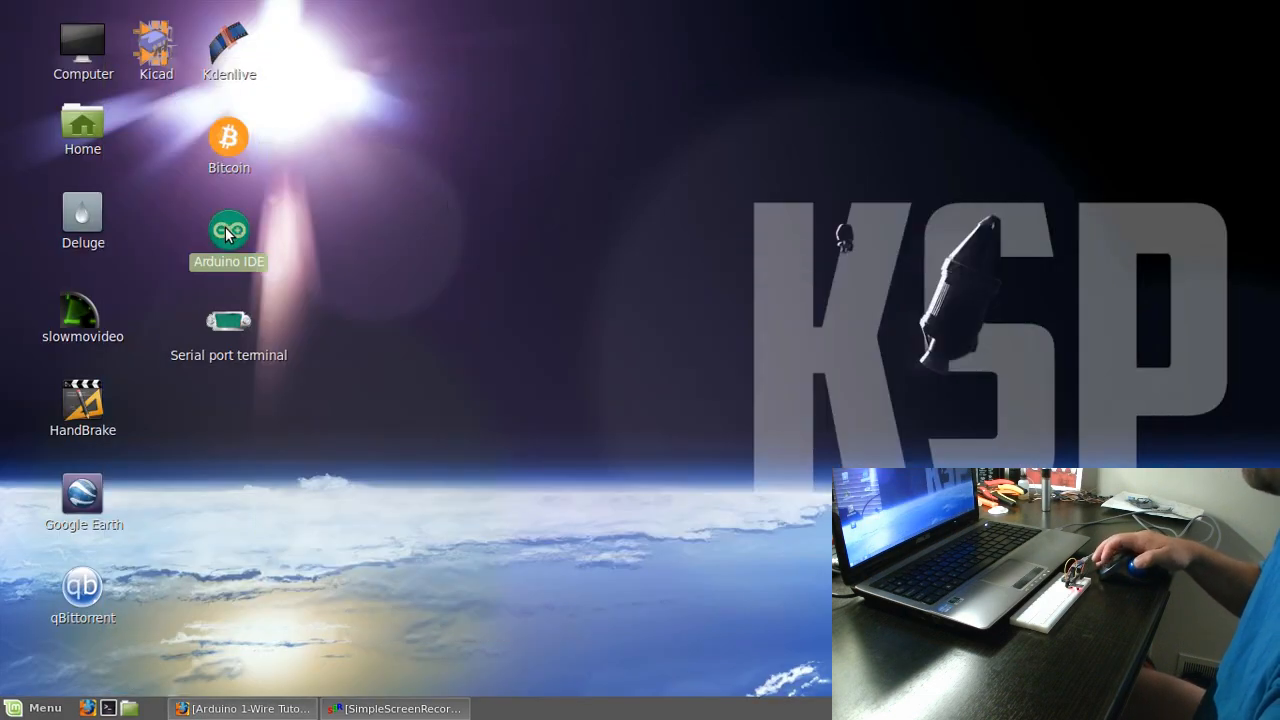
Launch Arduino IDE and load File > Examples > OneWire > DS18x20_Temperature
{"action": "double_click", "coordinate": [228, 230]}
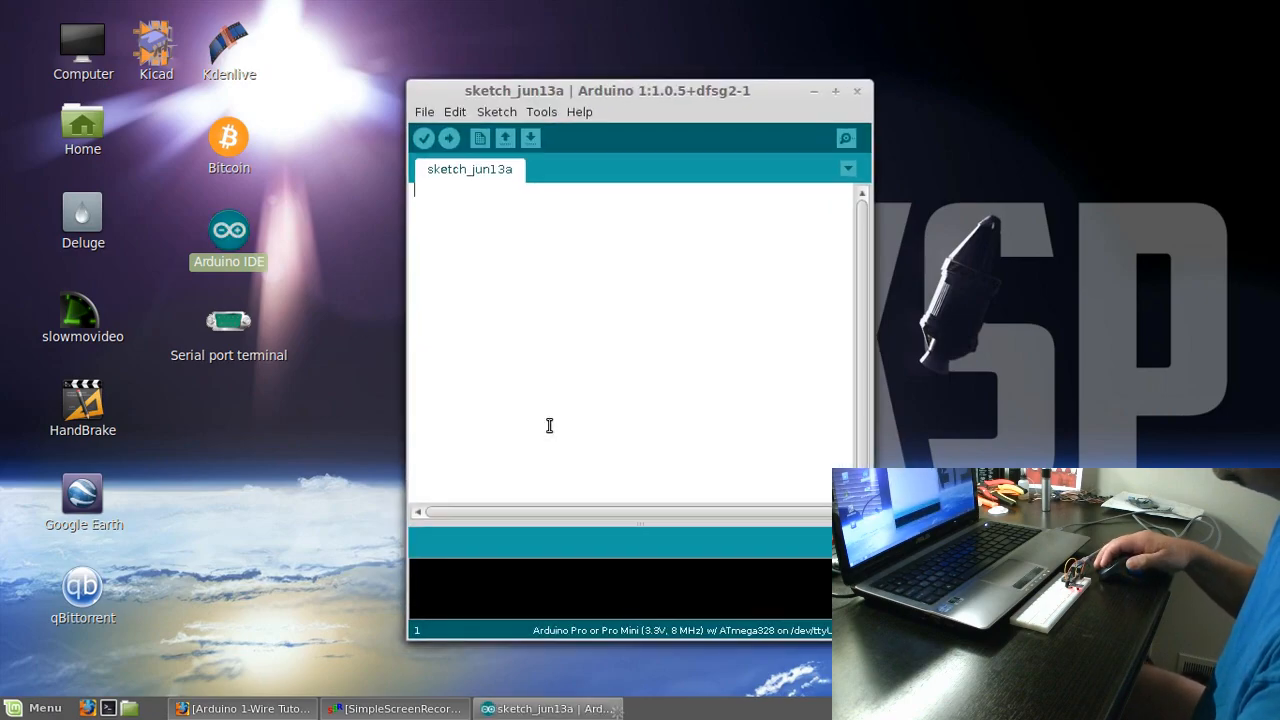
{"action": "left_click", "coordinate": [424, 112]}
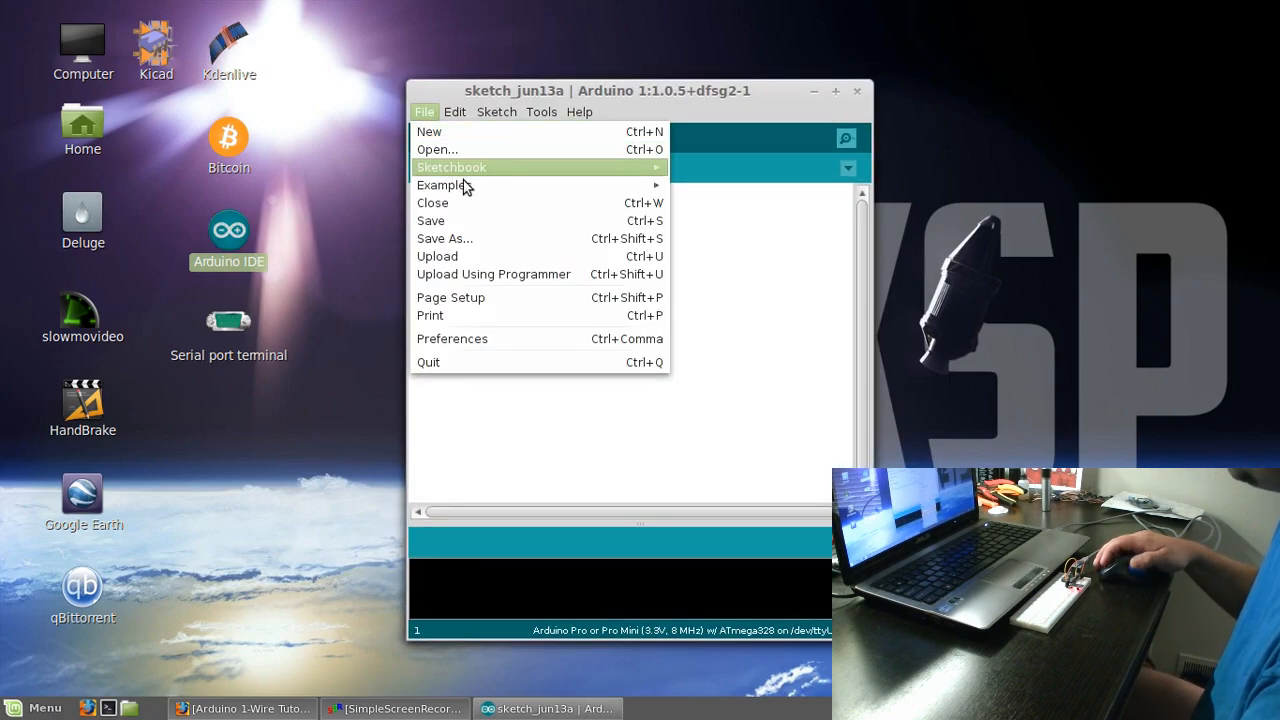
{"action": "left_click", "coordinate": [444, 184]}
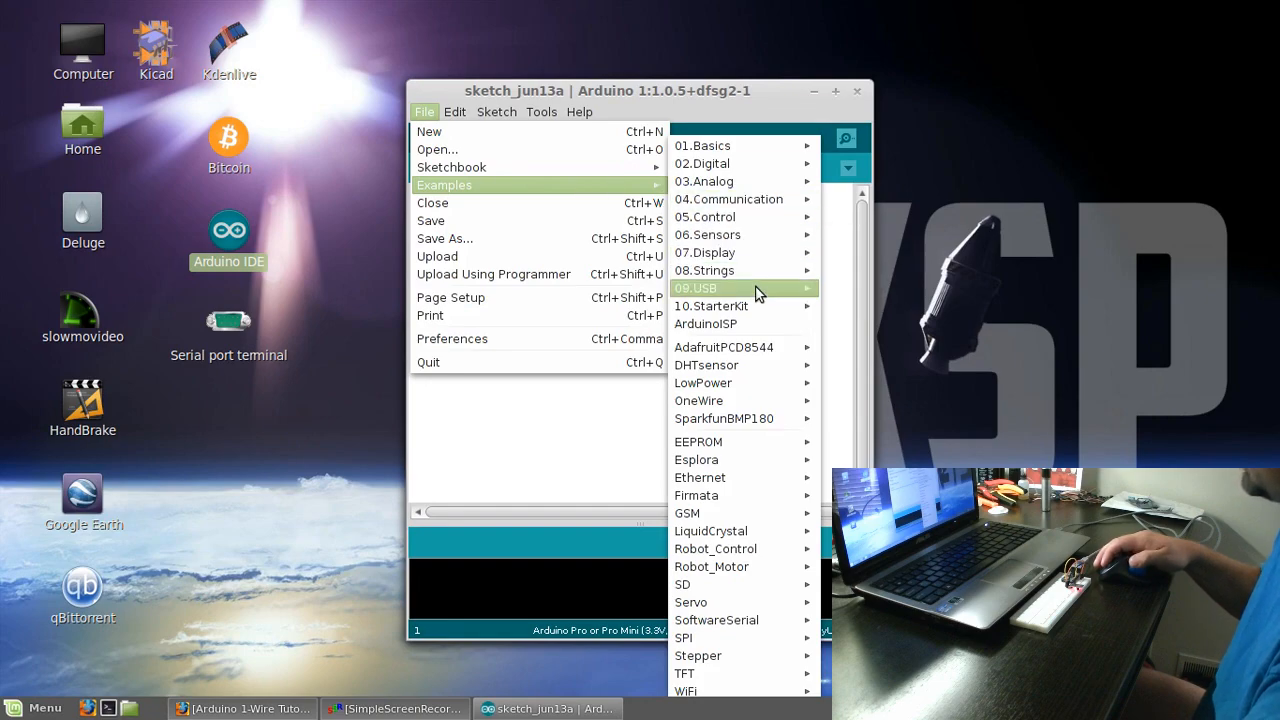
{"action": "mouse_move", "coordinate": [700, 400]}
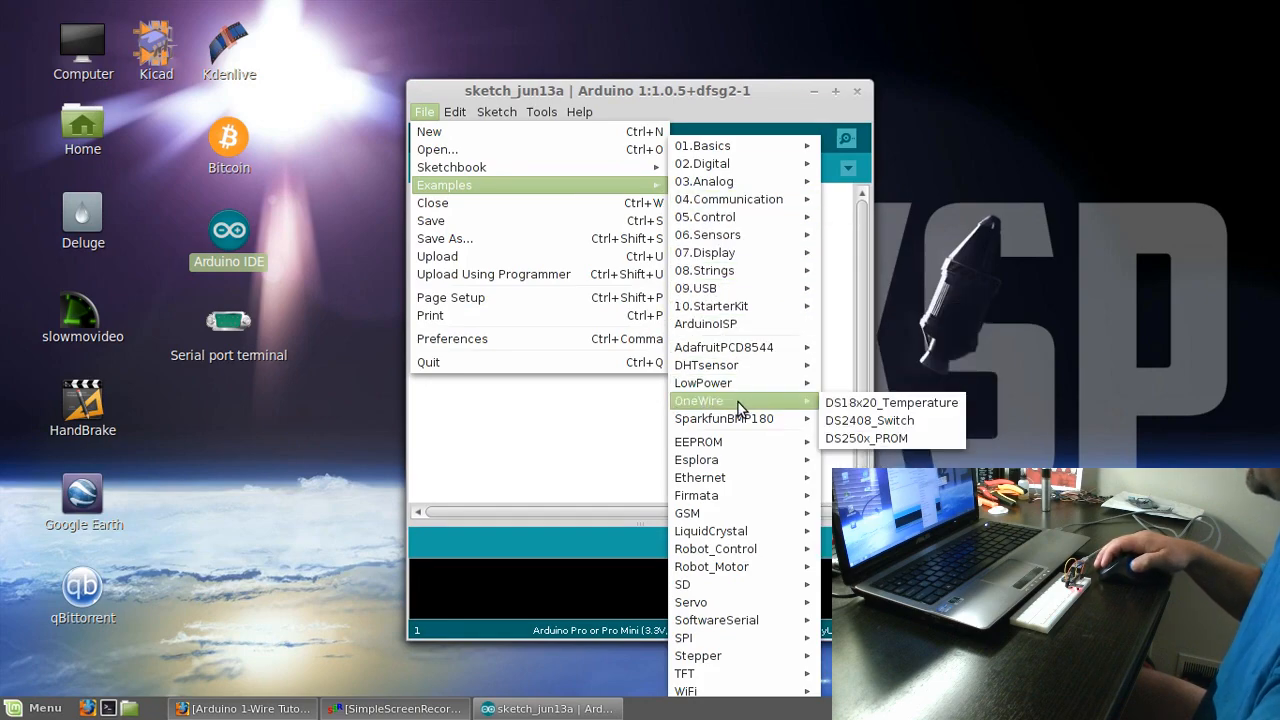
{"action": "mouse_move", "coordinate": [890, 402]}
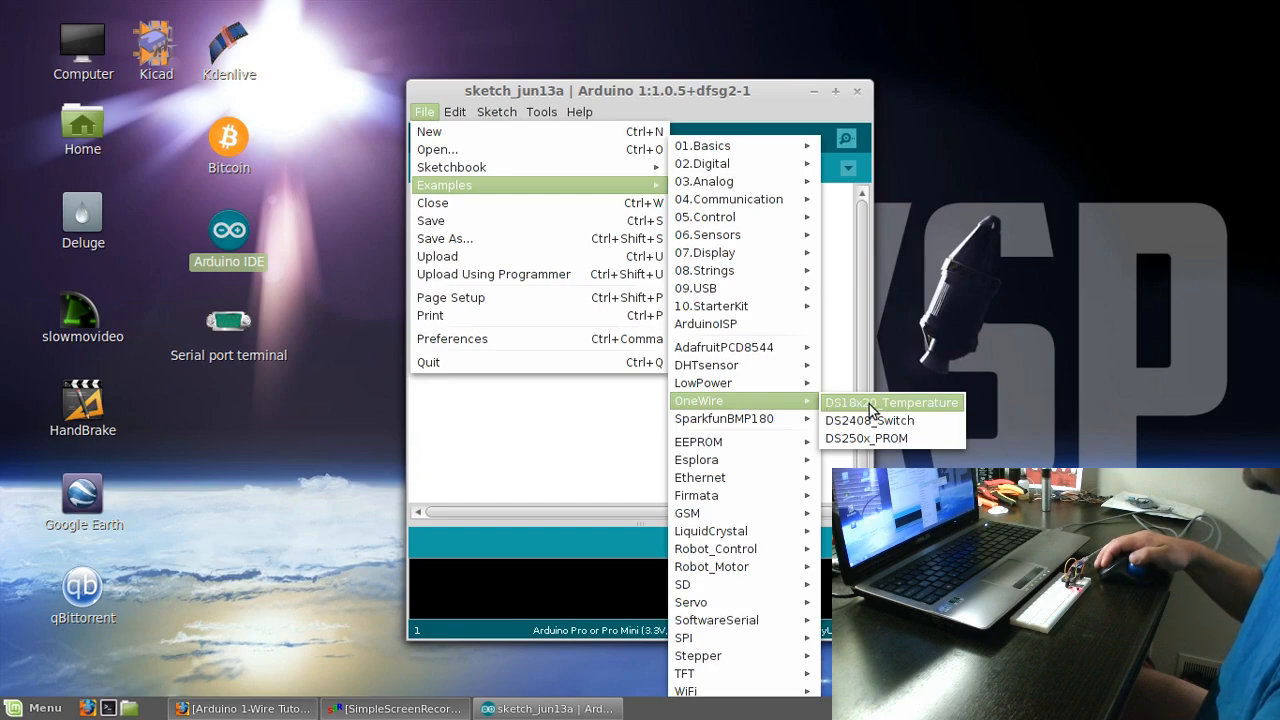
{"action": "left_click", "coordinate": [890, 402]}
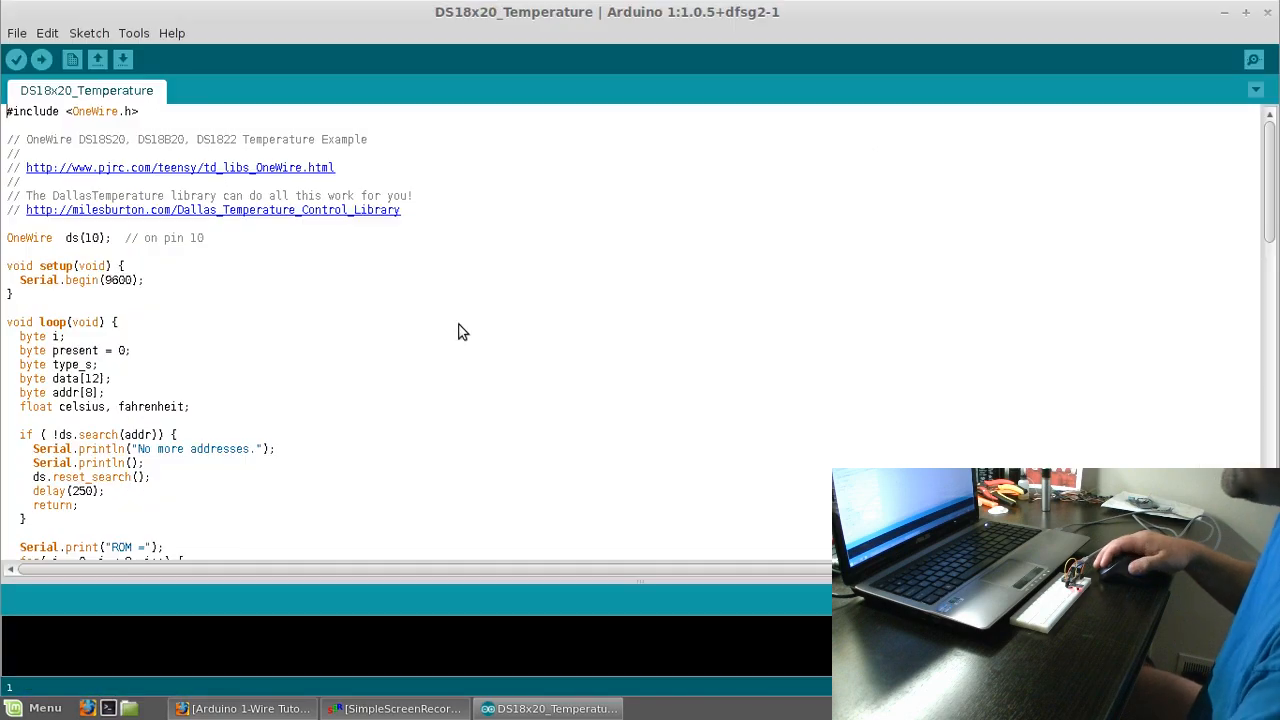
{"action": "mouse_move", "coordinate": [16, 244]}
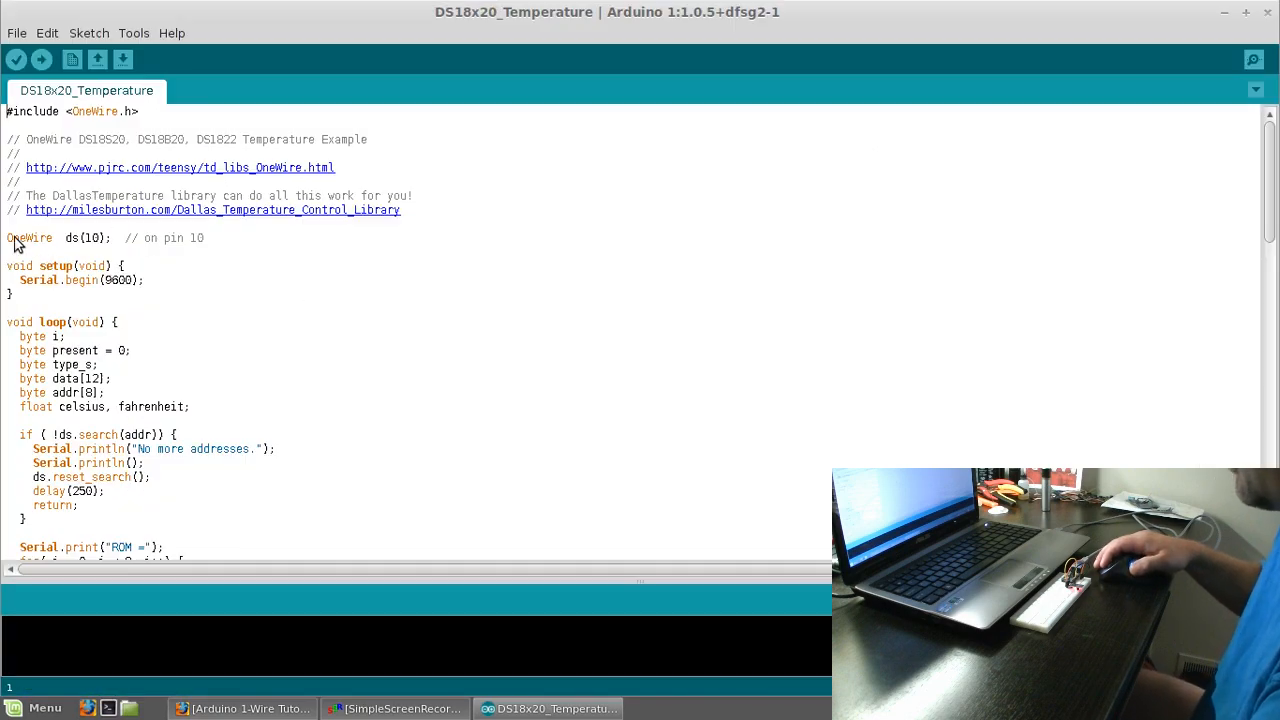
{"action": "mouse_move", "coordinate": [156, 244]}
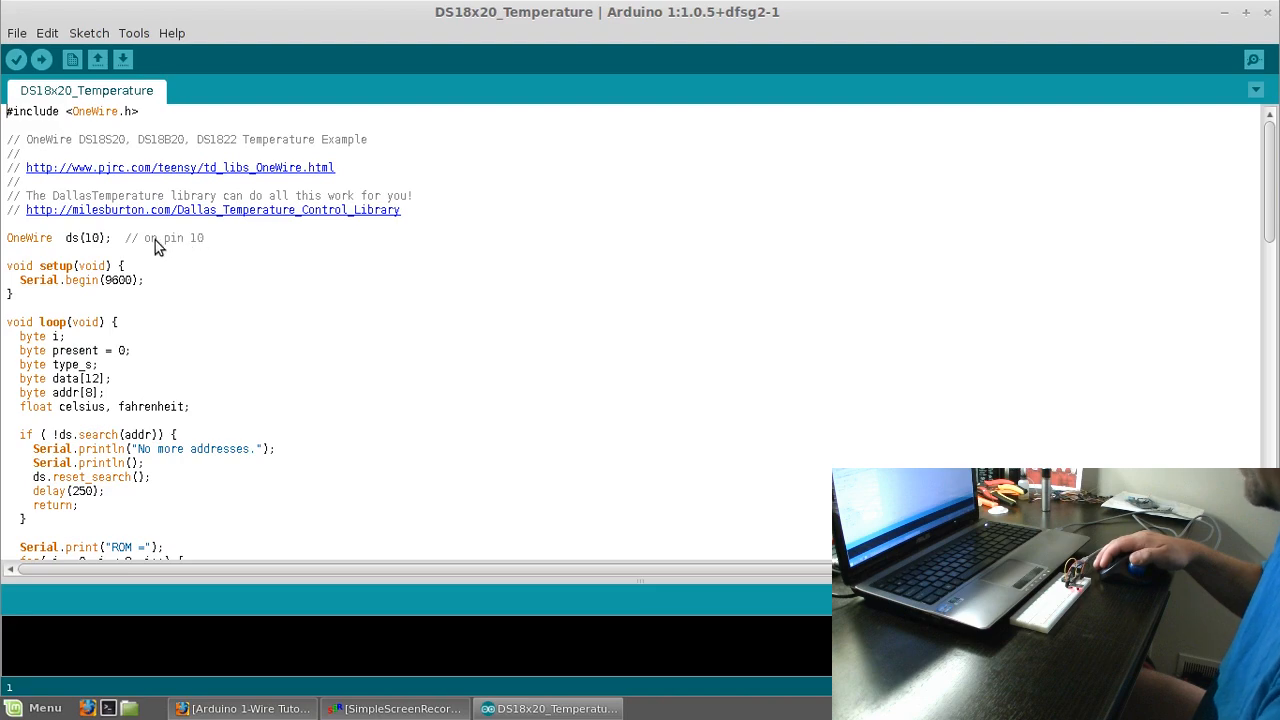
{"action": "mouse_move", "coordinate": [184, 252]}
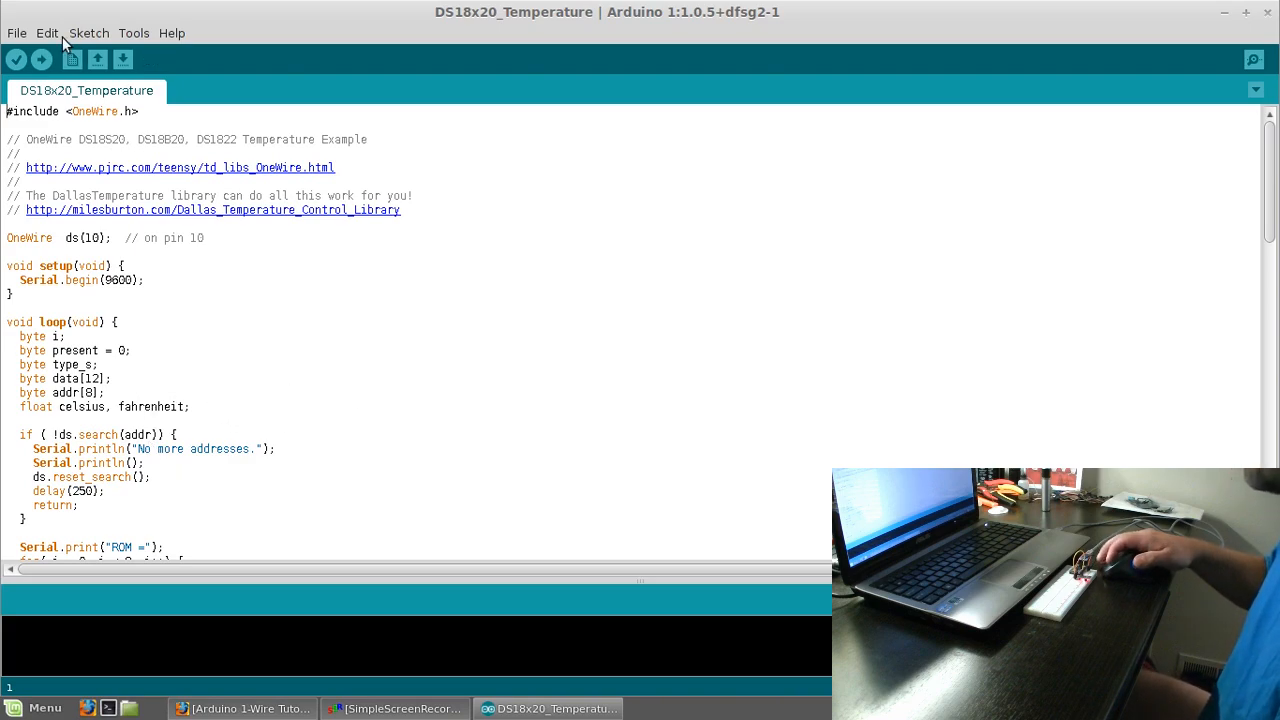
Start compiling and uploading the DS18x20_Temperature sketch to the board
{"action": "left_click", "coordinate": [42, 60]}
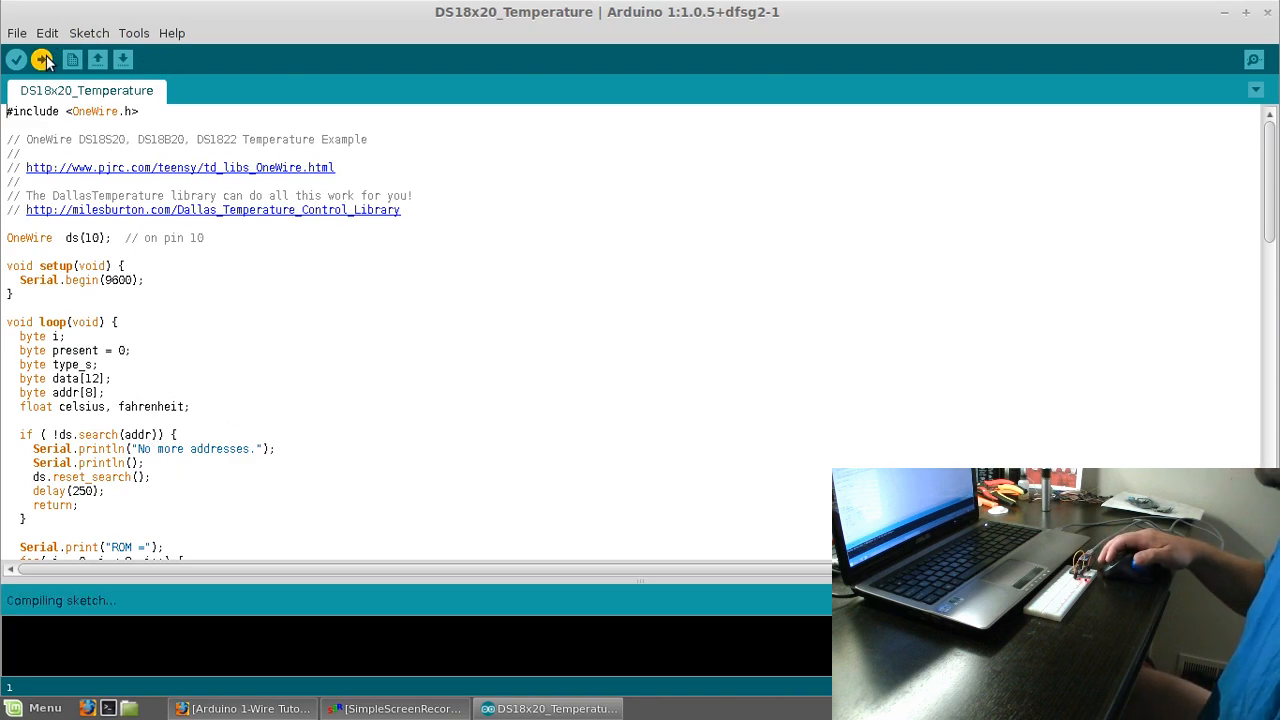
After the upload completes, bring up the Serial Monitor from the Tools menu
{"action": "left_click", "coordinate": [44, 60]}
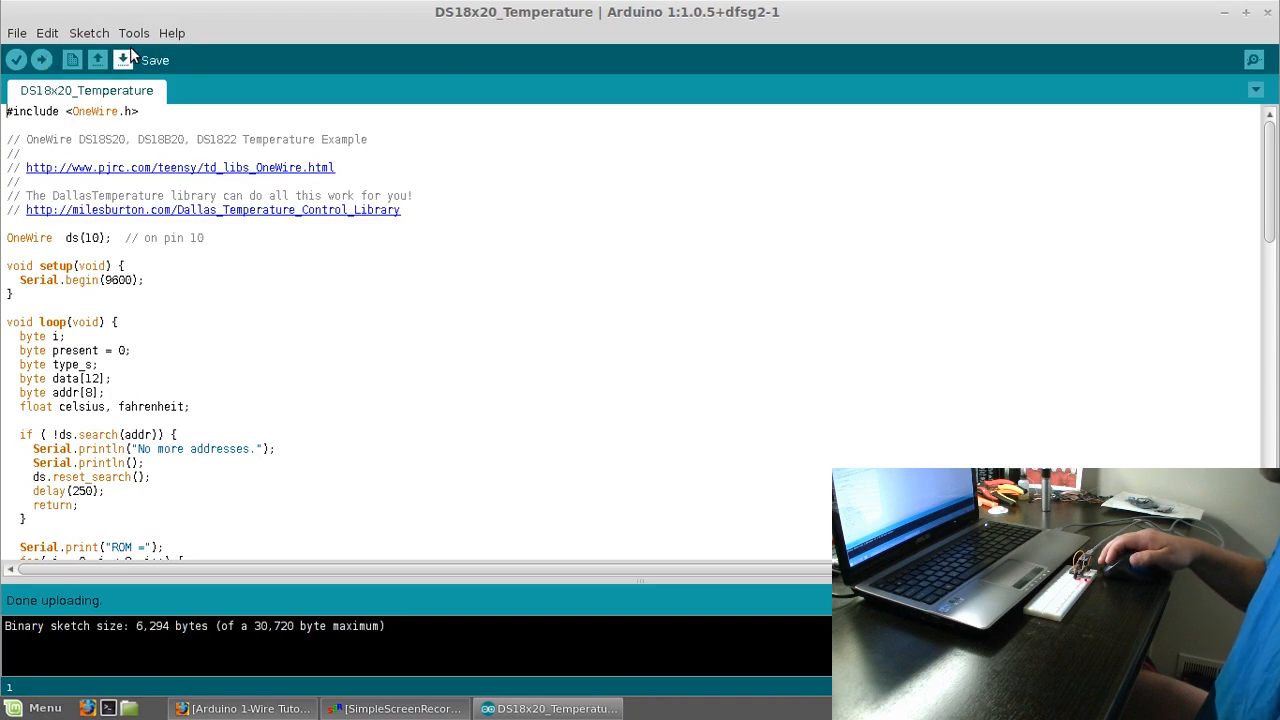
{"action": "left_click", "coordinate": [132, 32]}
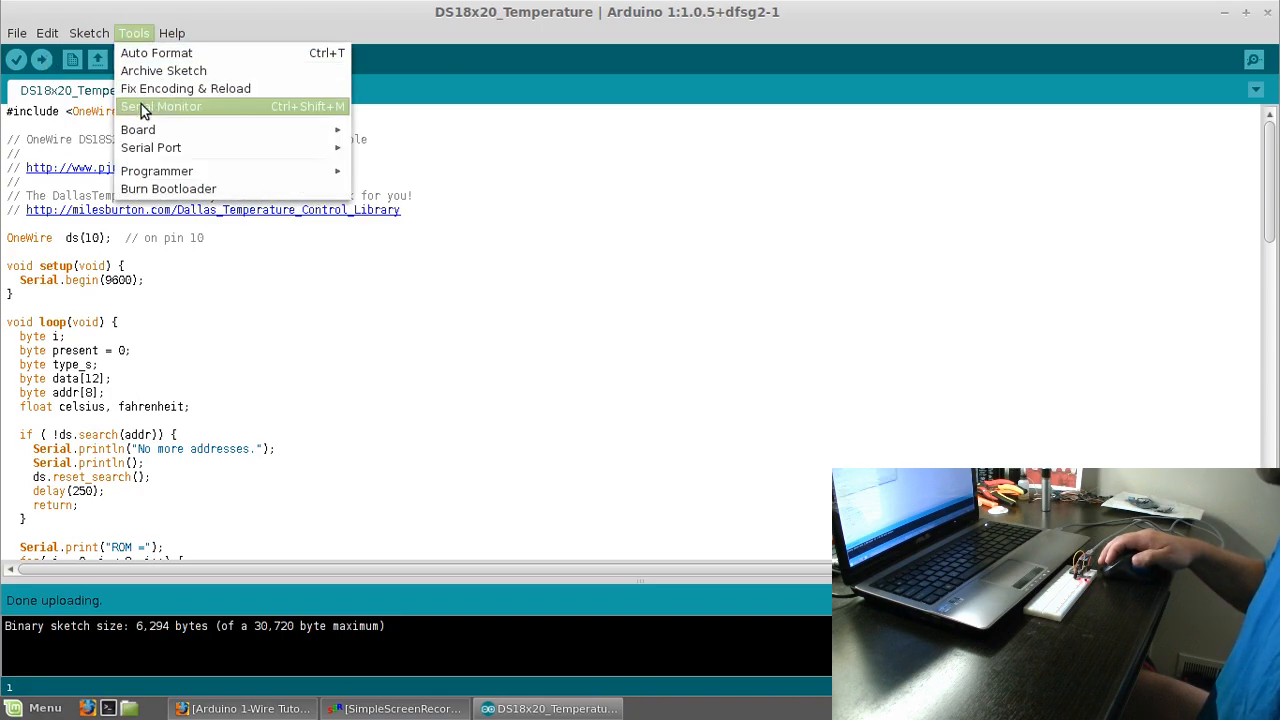
{"action": "left_click", "coordinate": [160, 106]}
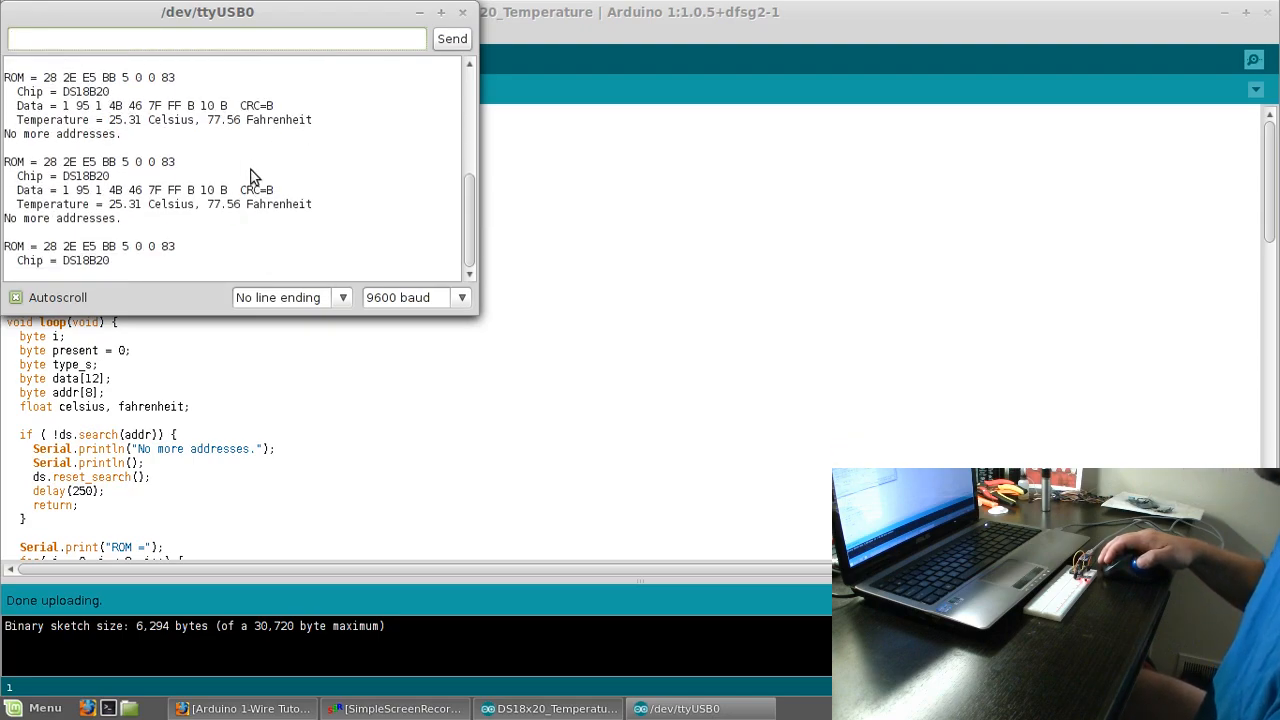
Enable Autoscroll so the monitor follows the 25.31 °C / 77.56 °F readings
{"action": "left_click", "coordinate": [16, 296]}
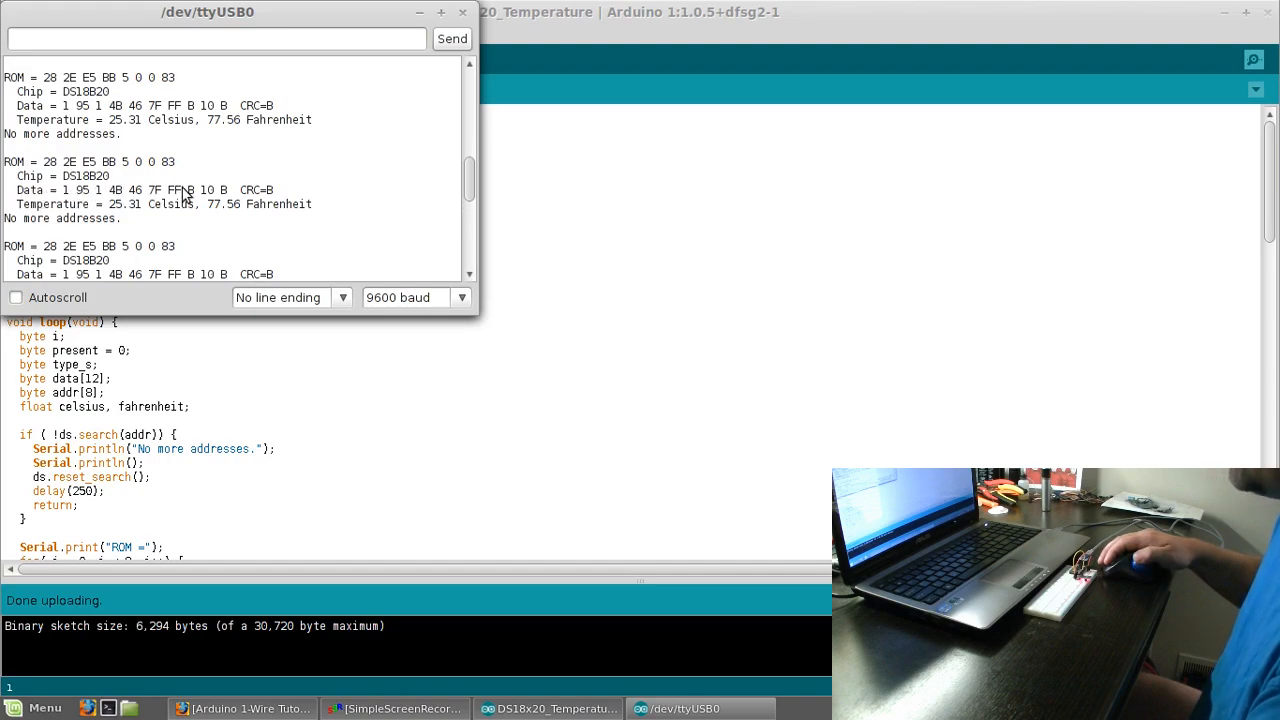
{"action": "mouse_move", "coordinate": [56, 200]}
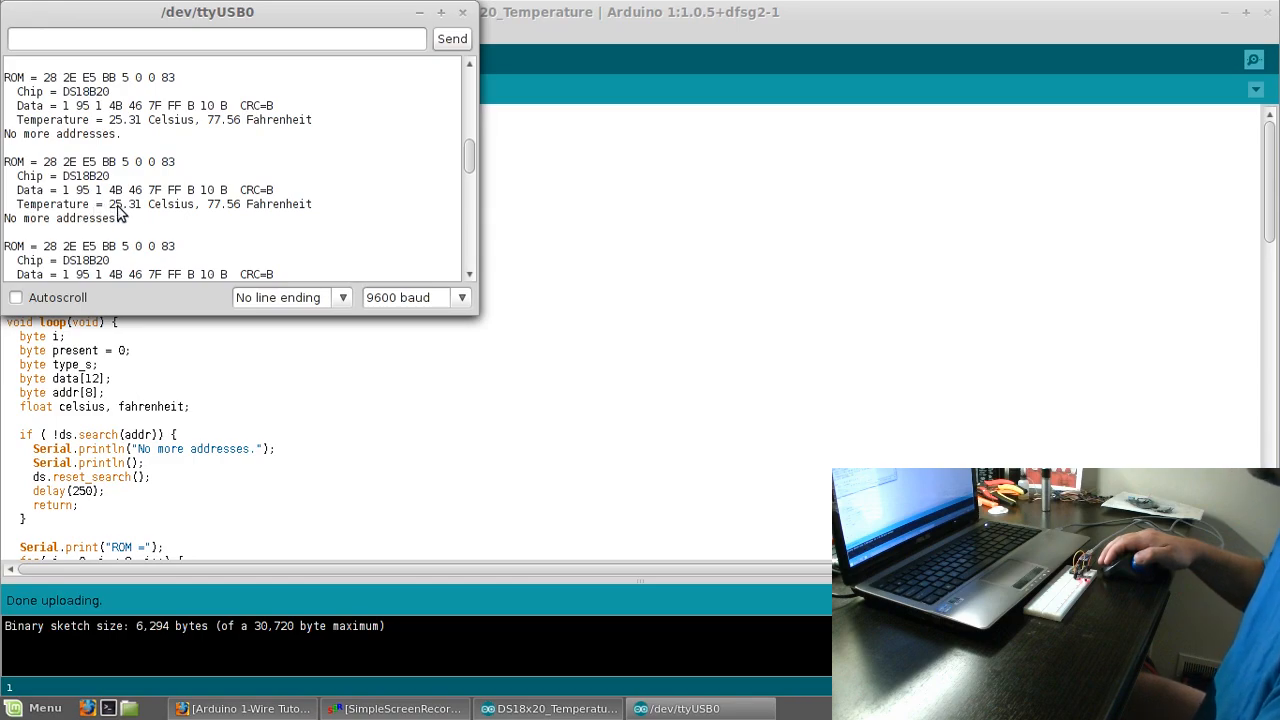
{"action": "mouse_move", "coordinate": [204, 216]}
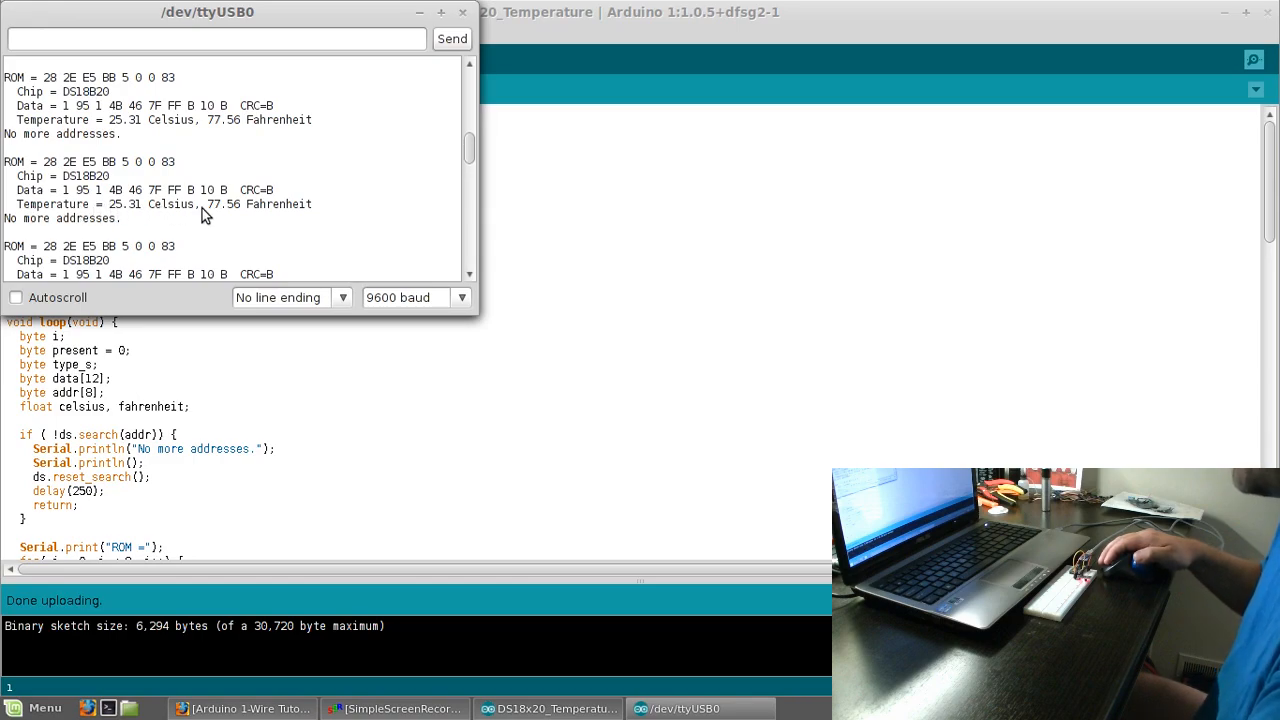
{"action": "mouse_move", "coordinate": [276, 216]}
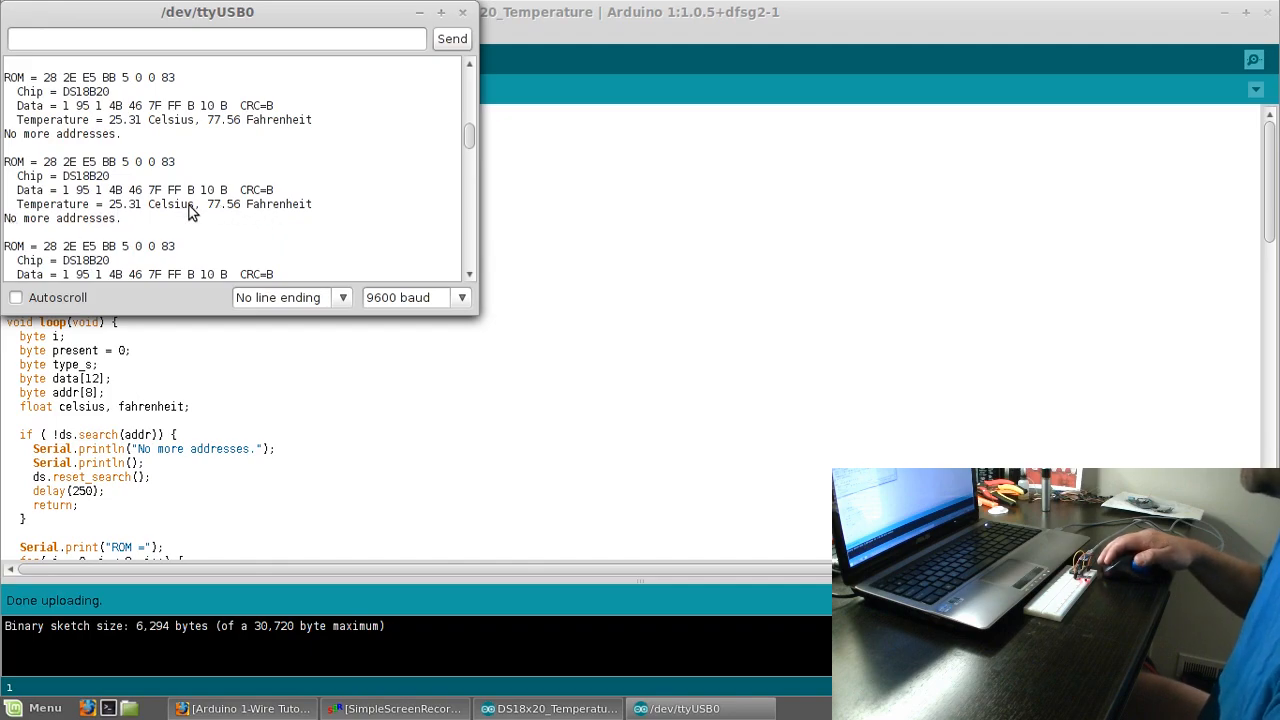
{"action": "left_click", "coordinate": [16, 296]}
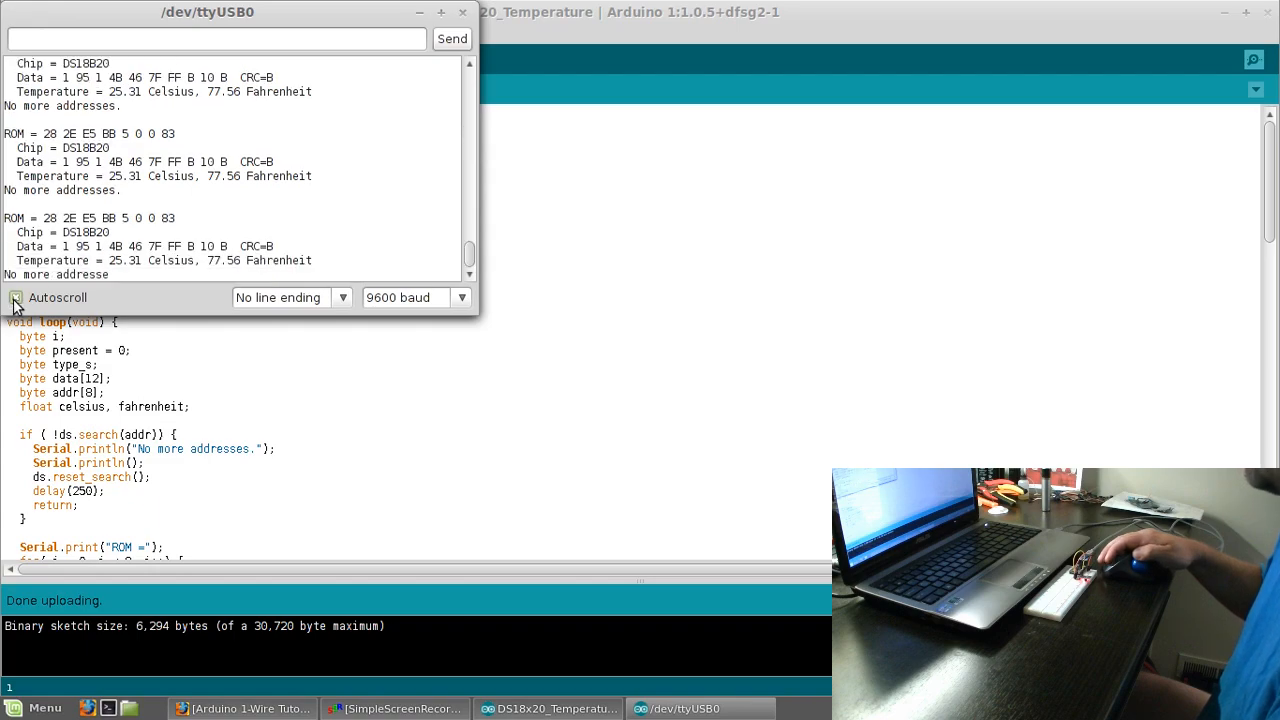